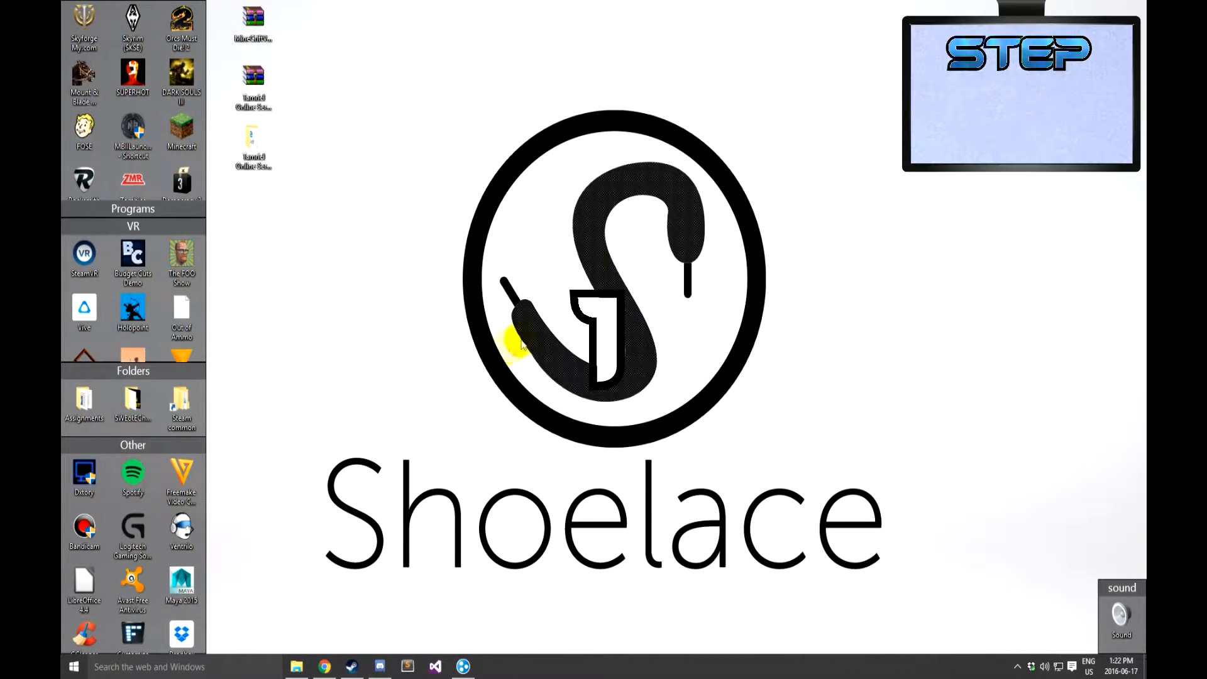
# Send the Tamriel Online Client download to Nexus Mod Manager, managing Skyrim.
pyautogui.click(325, 666)
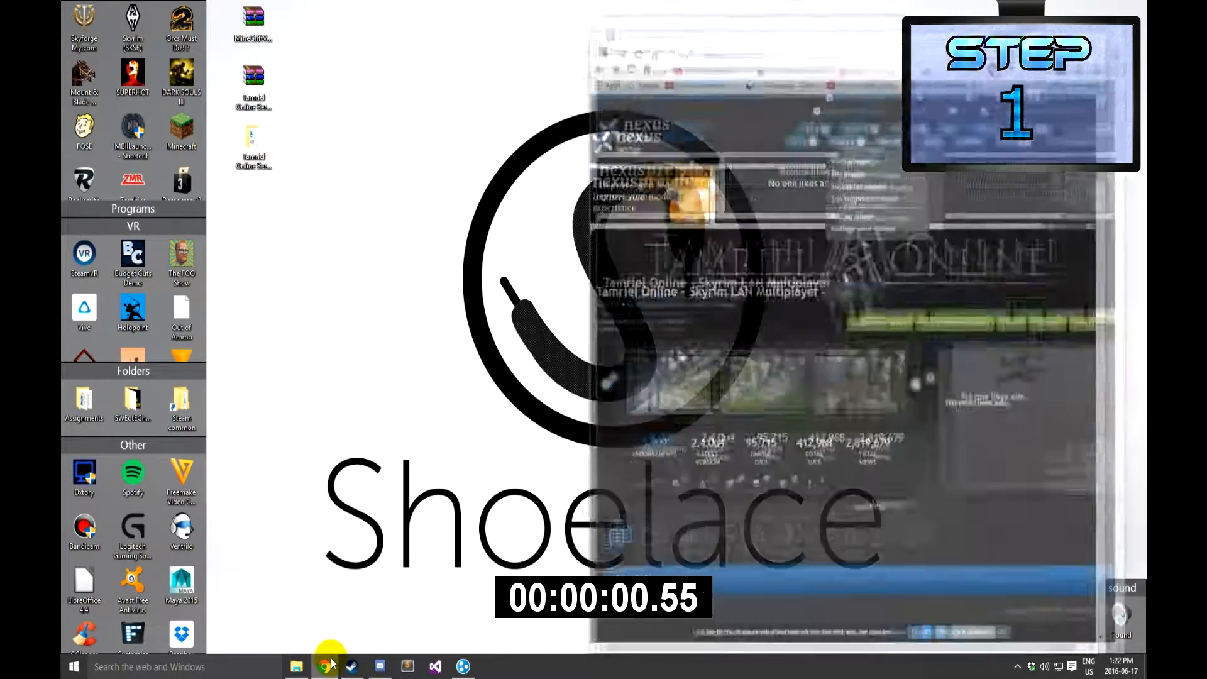
pyautogui.click(324, 666)
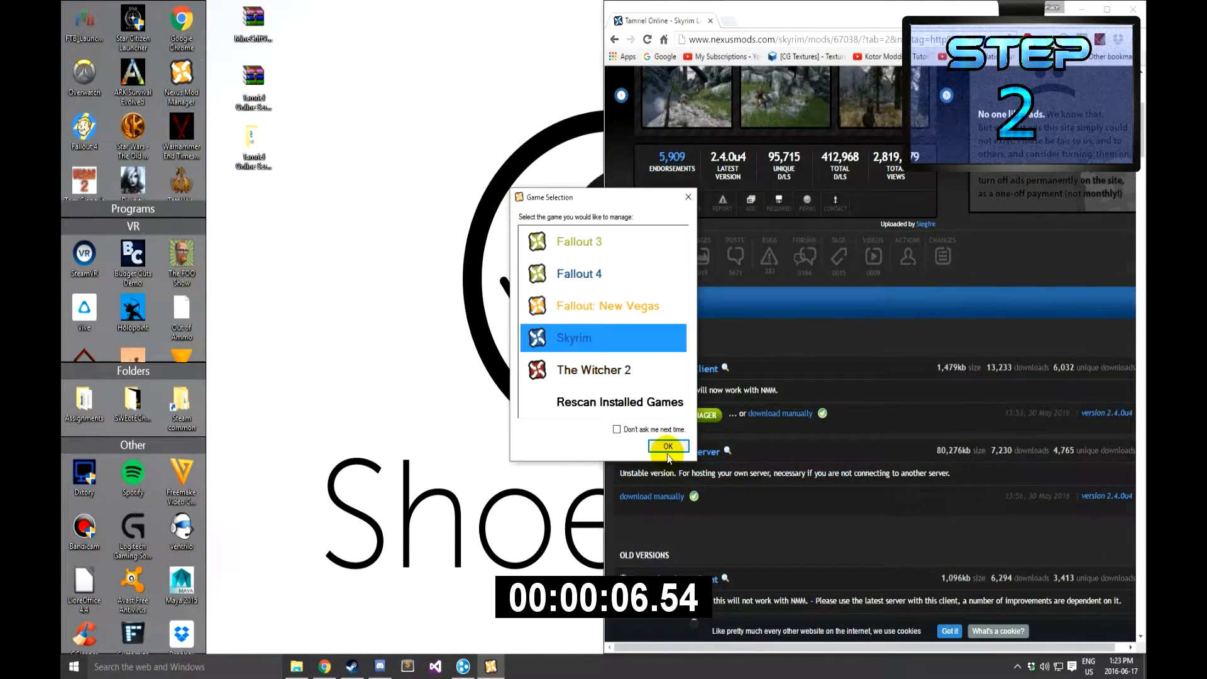
pyautogui.click(666, 447)
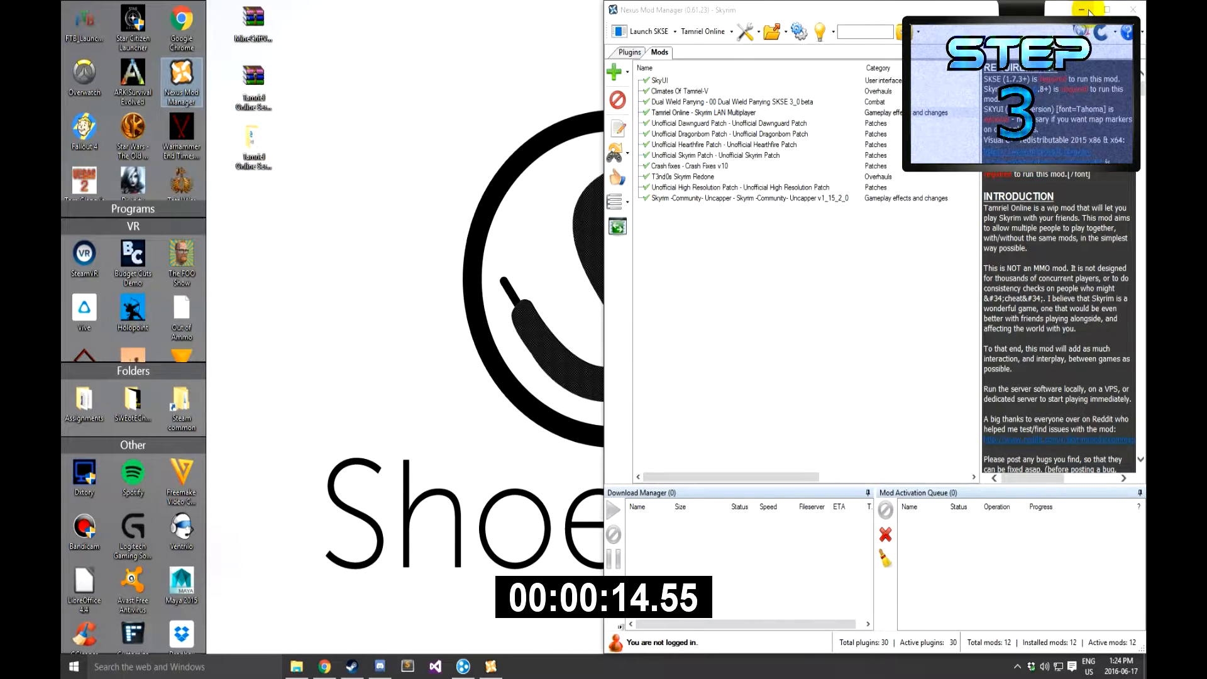
# Extract the Tamriel Online Server zip into a folder on the desktop.
pyautogui.rightClick(253, 76)
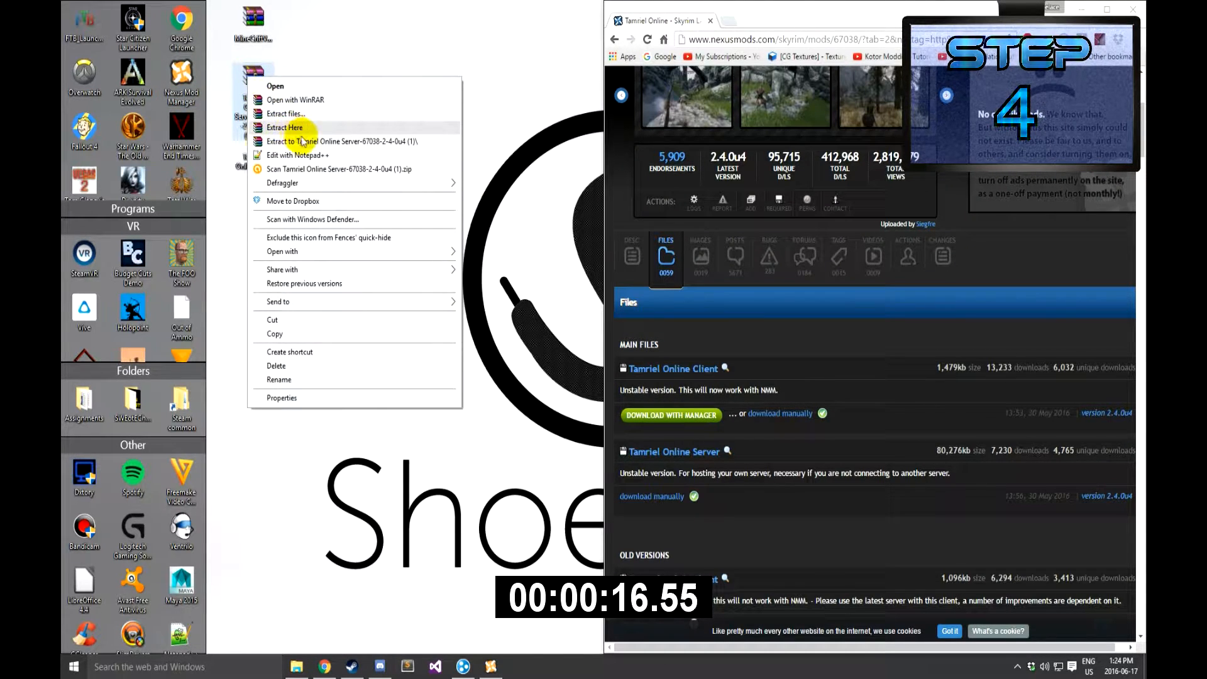
pyautogui.click(285, 127)
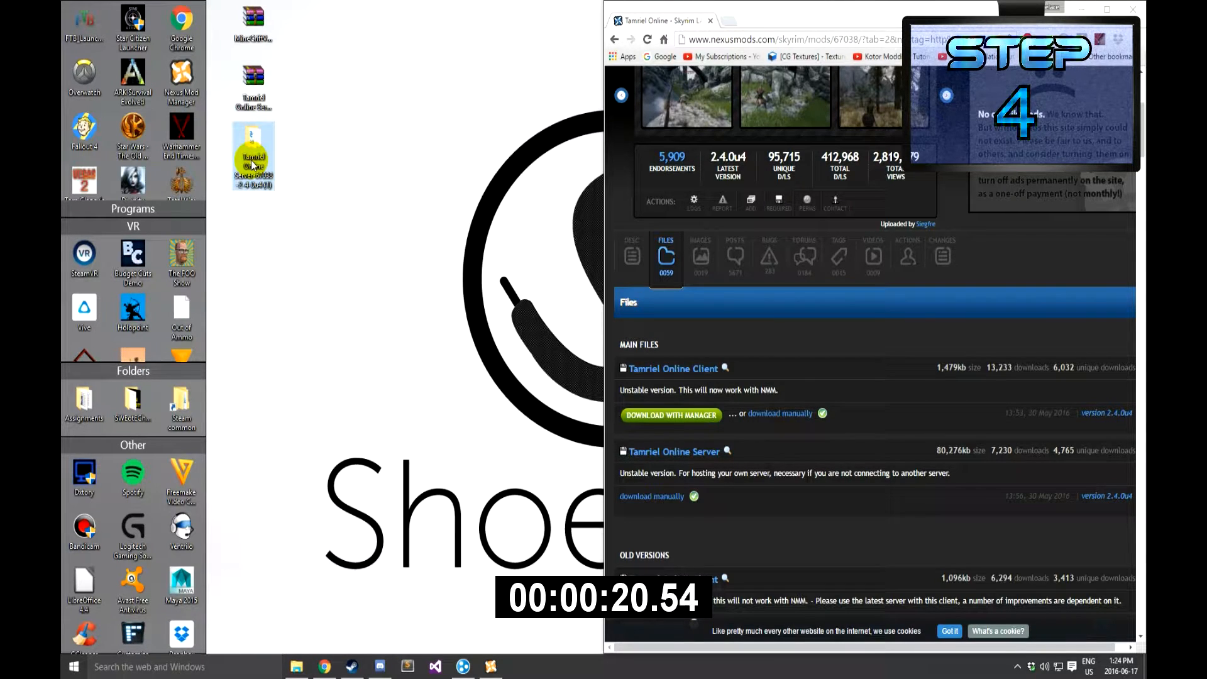
# Browse to steamapps\common\Skyrim and select TamrielOnline.ini.
pyautogui.doubleClick(253, 154)
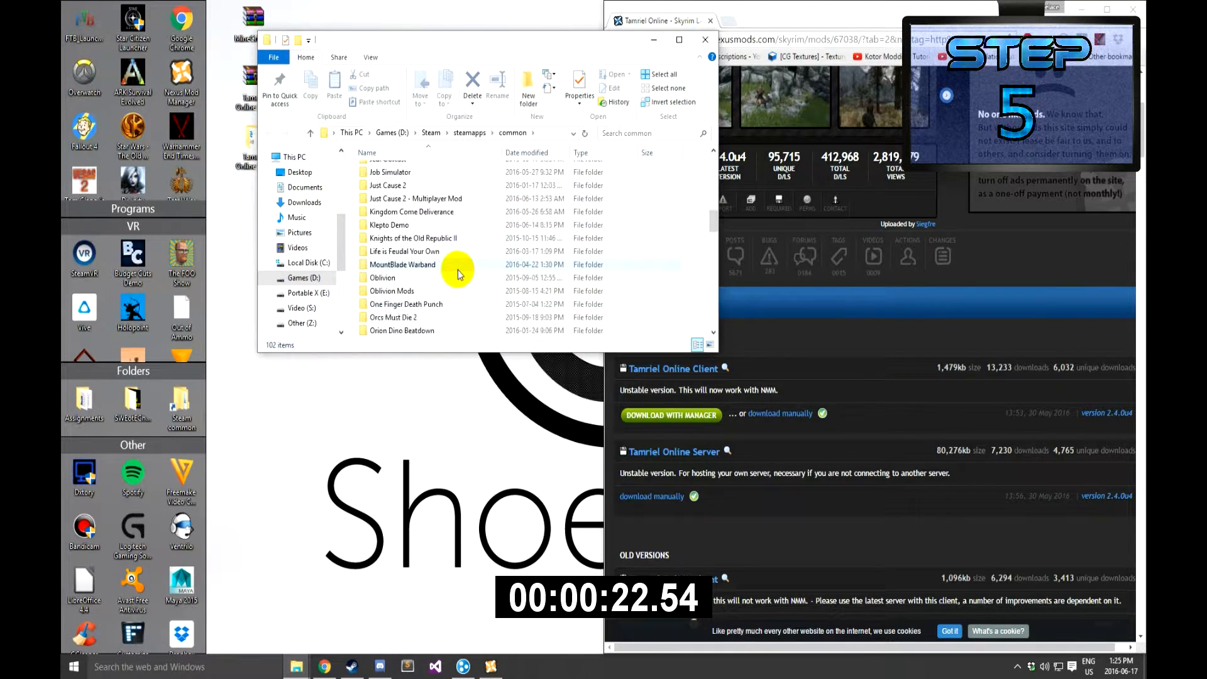
pyautogui.scroll(-3)
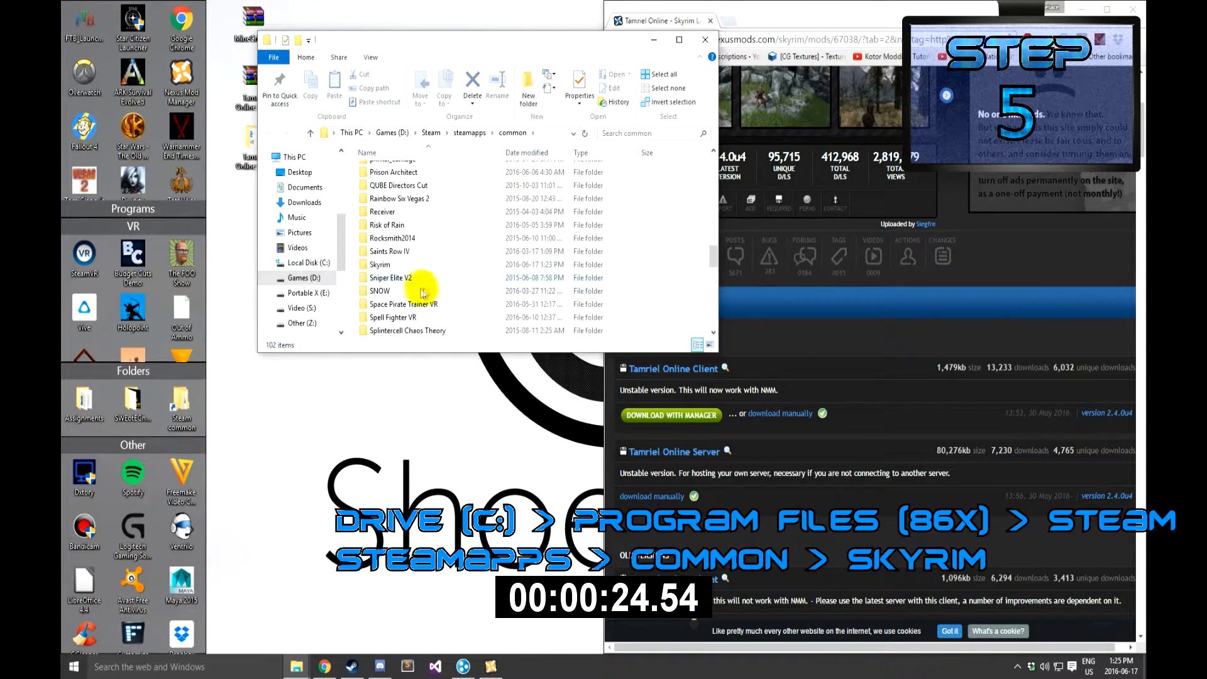
pyautogui.doubleClick(378, 264)
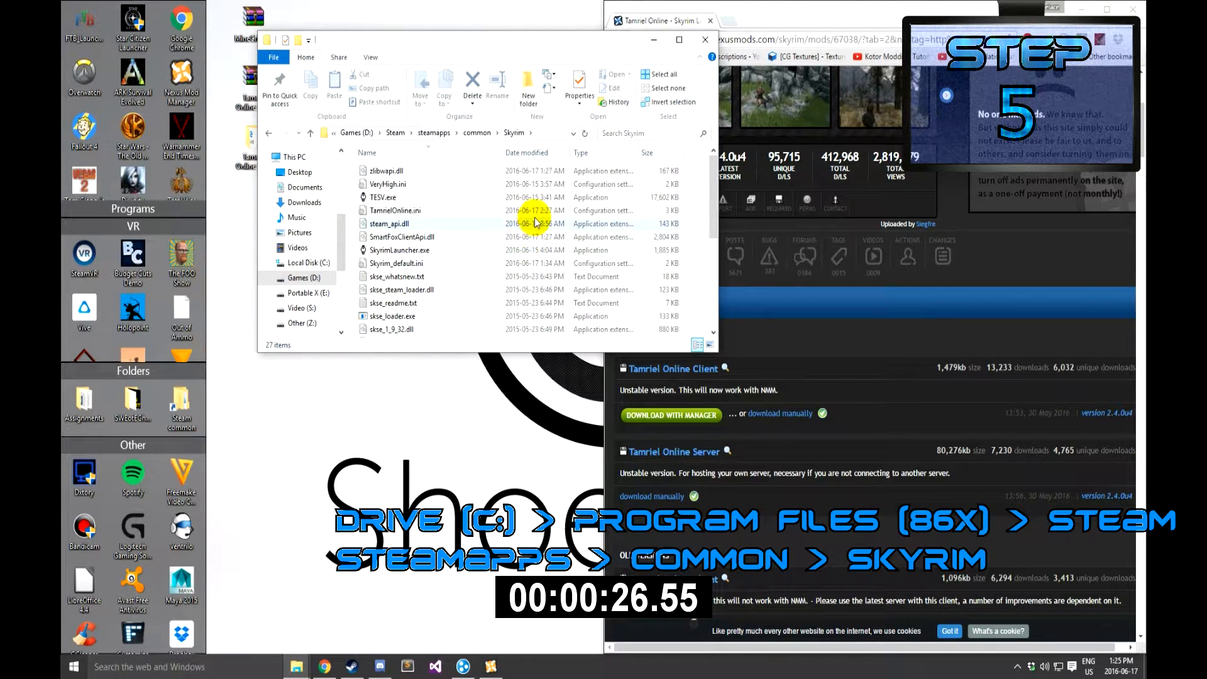
pyautogui.click(395, 210)
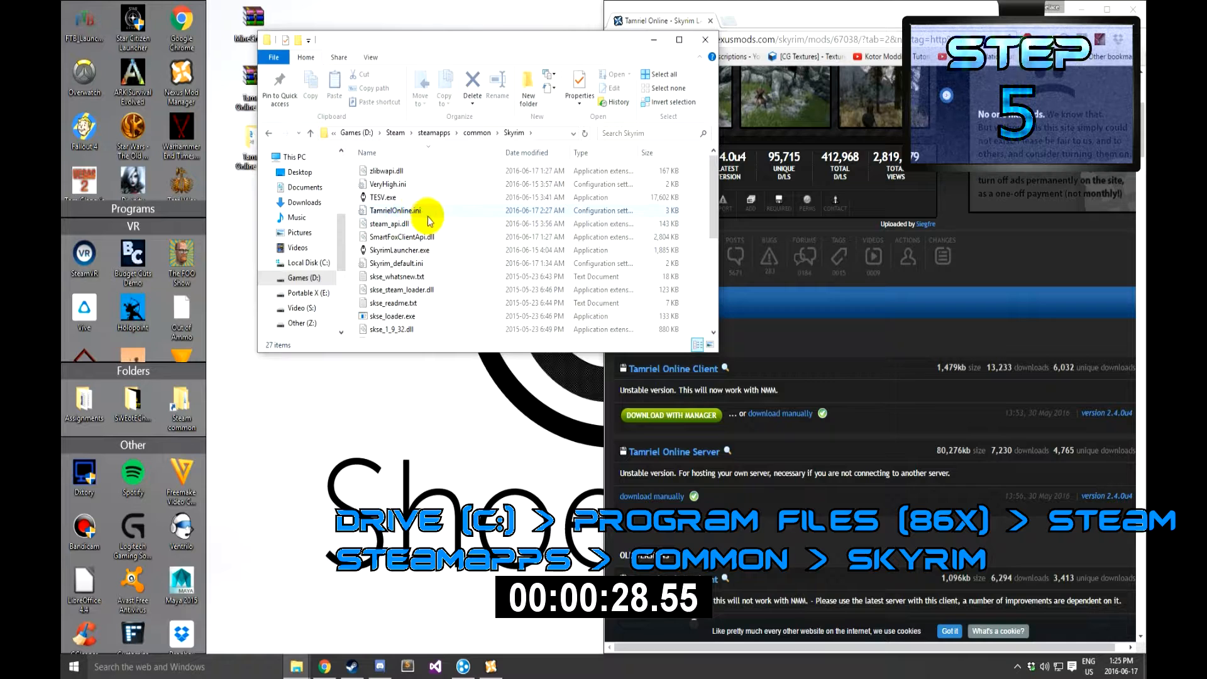
pyautogui.rightClick(404, 271)
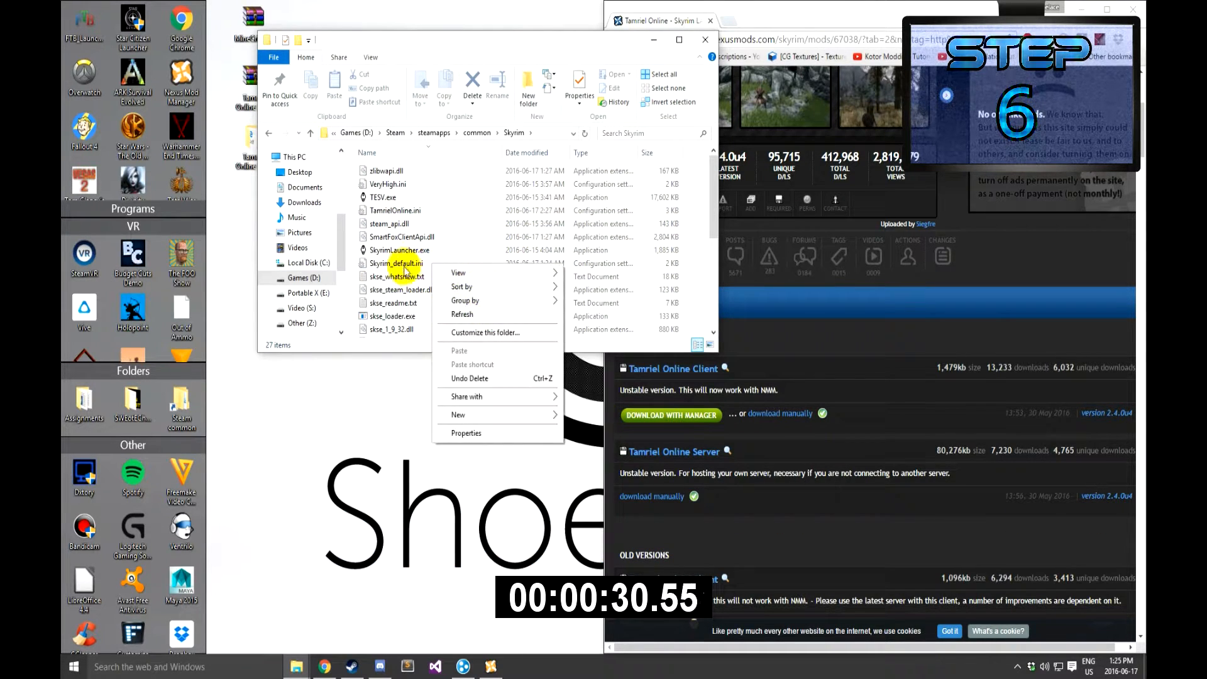
# Open TamrielOnline.ini in Notepad to check connectionip 25.32.189.252 and port 9933.
pyautogui.rightClick(395, 263)
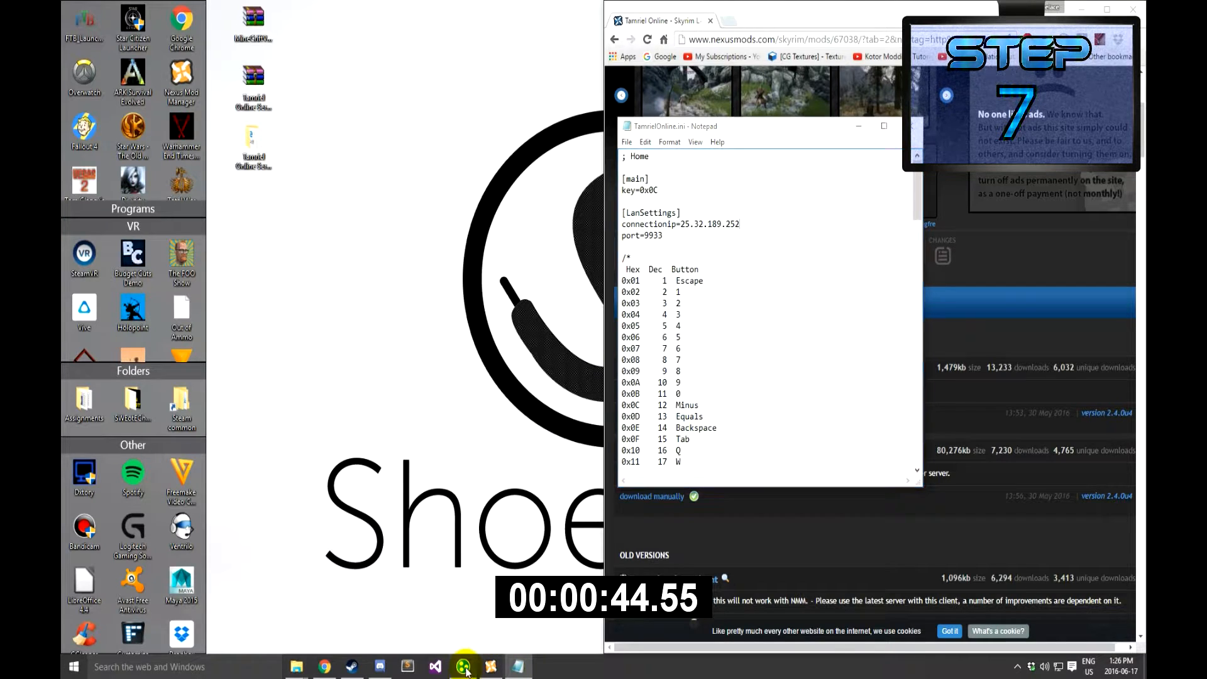
pyautogui.click(463, 666)
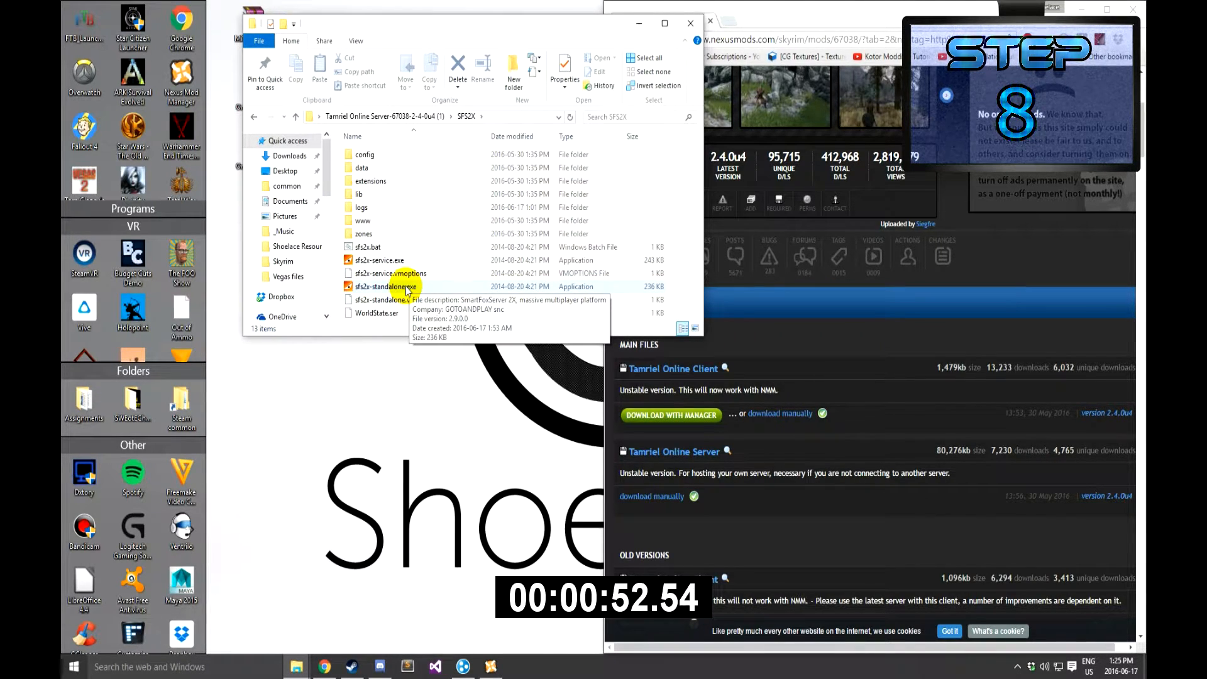
# Launch sfs2x-standalone.exe from the SFS2X folder and close the Explorer window.
pyautogui.rightClick(378, 287)
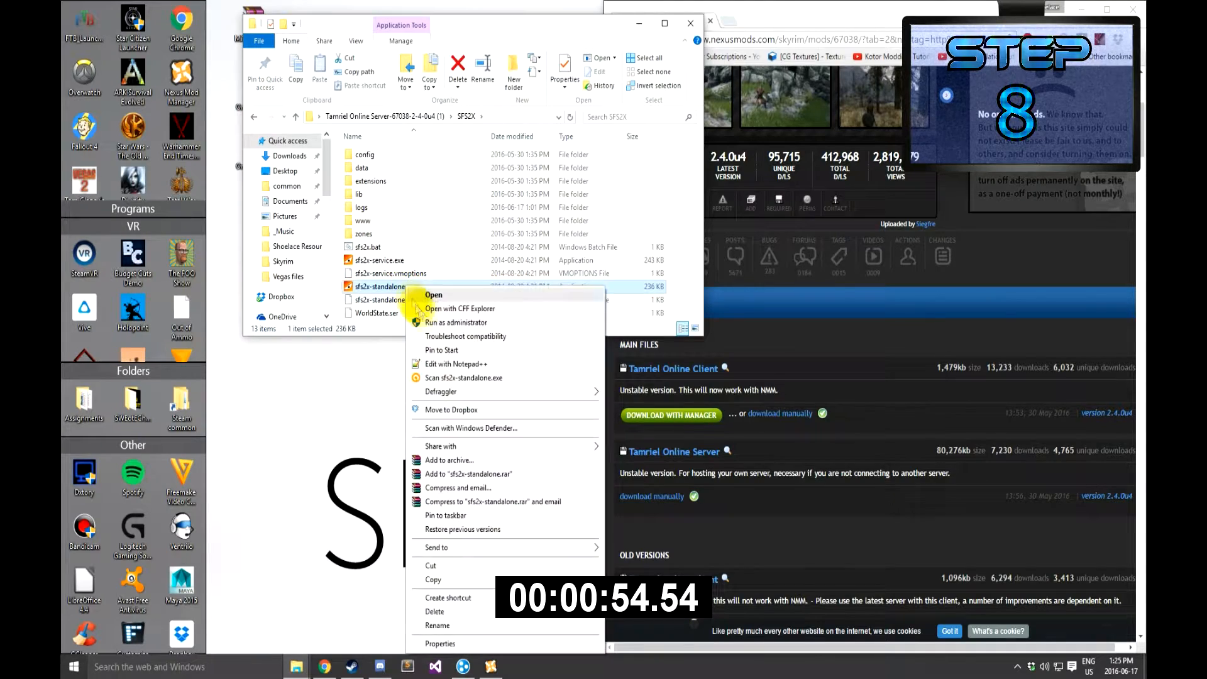
pyautogui.click(433, 295)
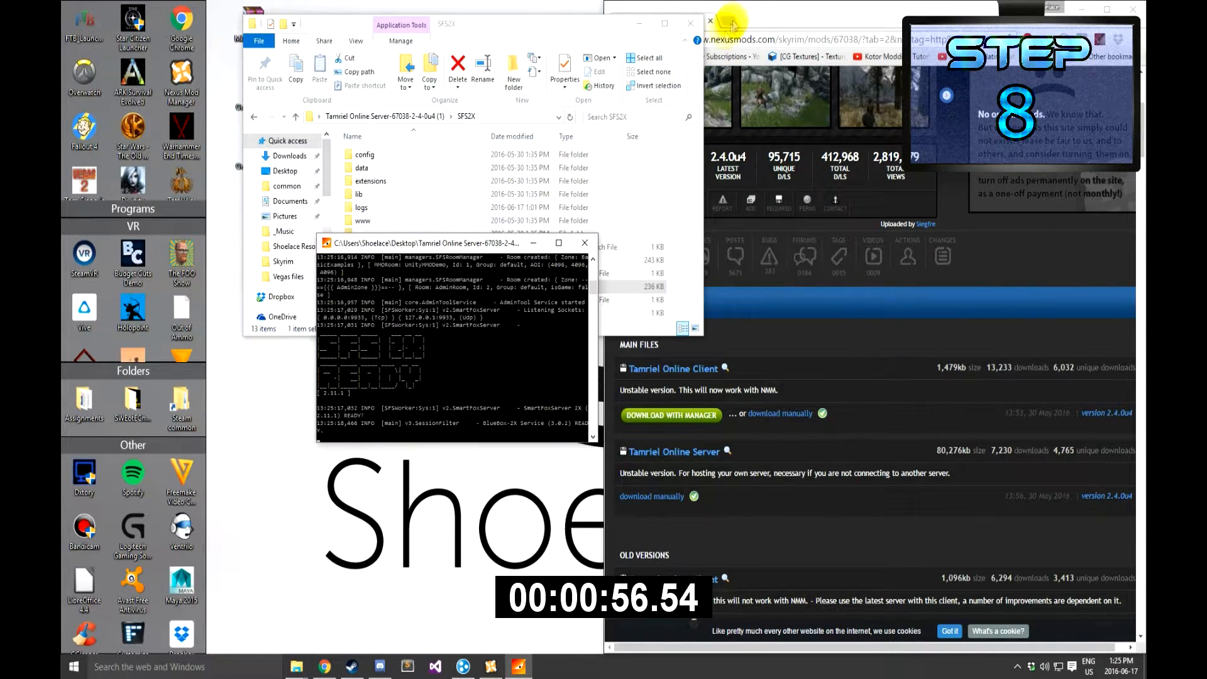
pyautogui.click(689, 23)
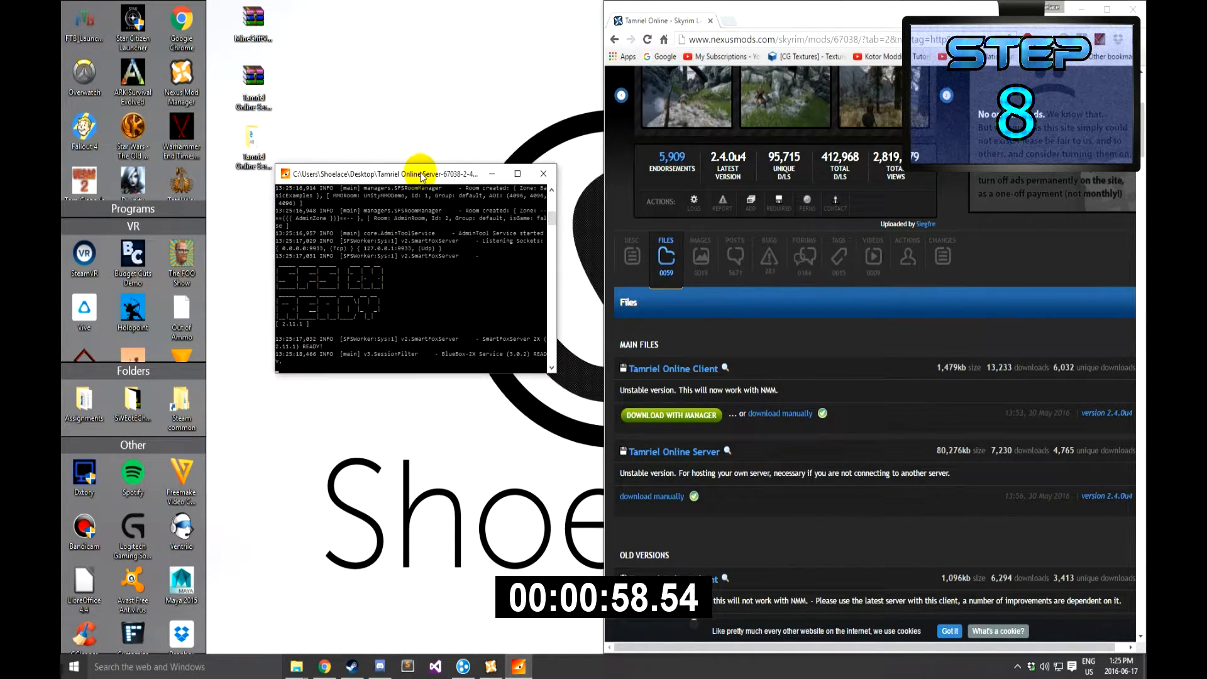